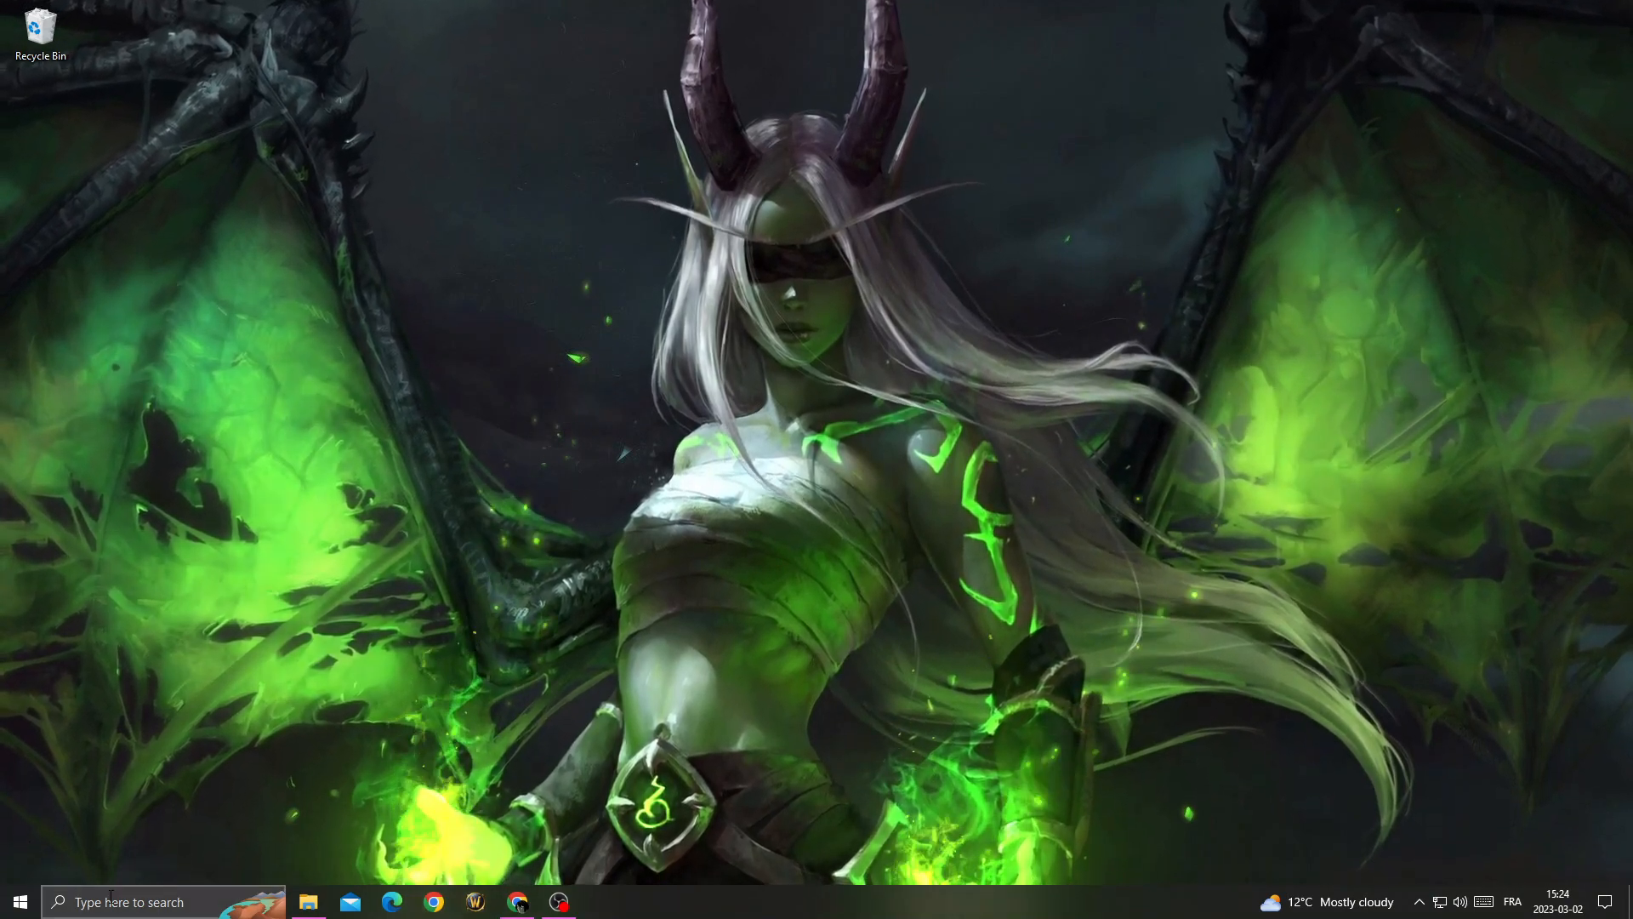
- Find Windows Update settings by searching 'win' in Start and open the best match
{"action": "type", "text": "win"}
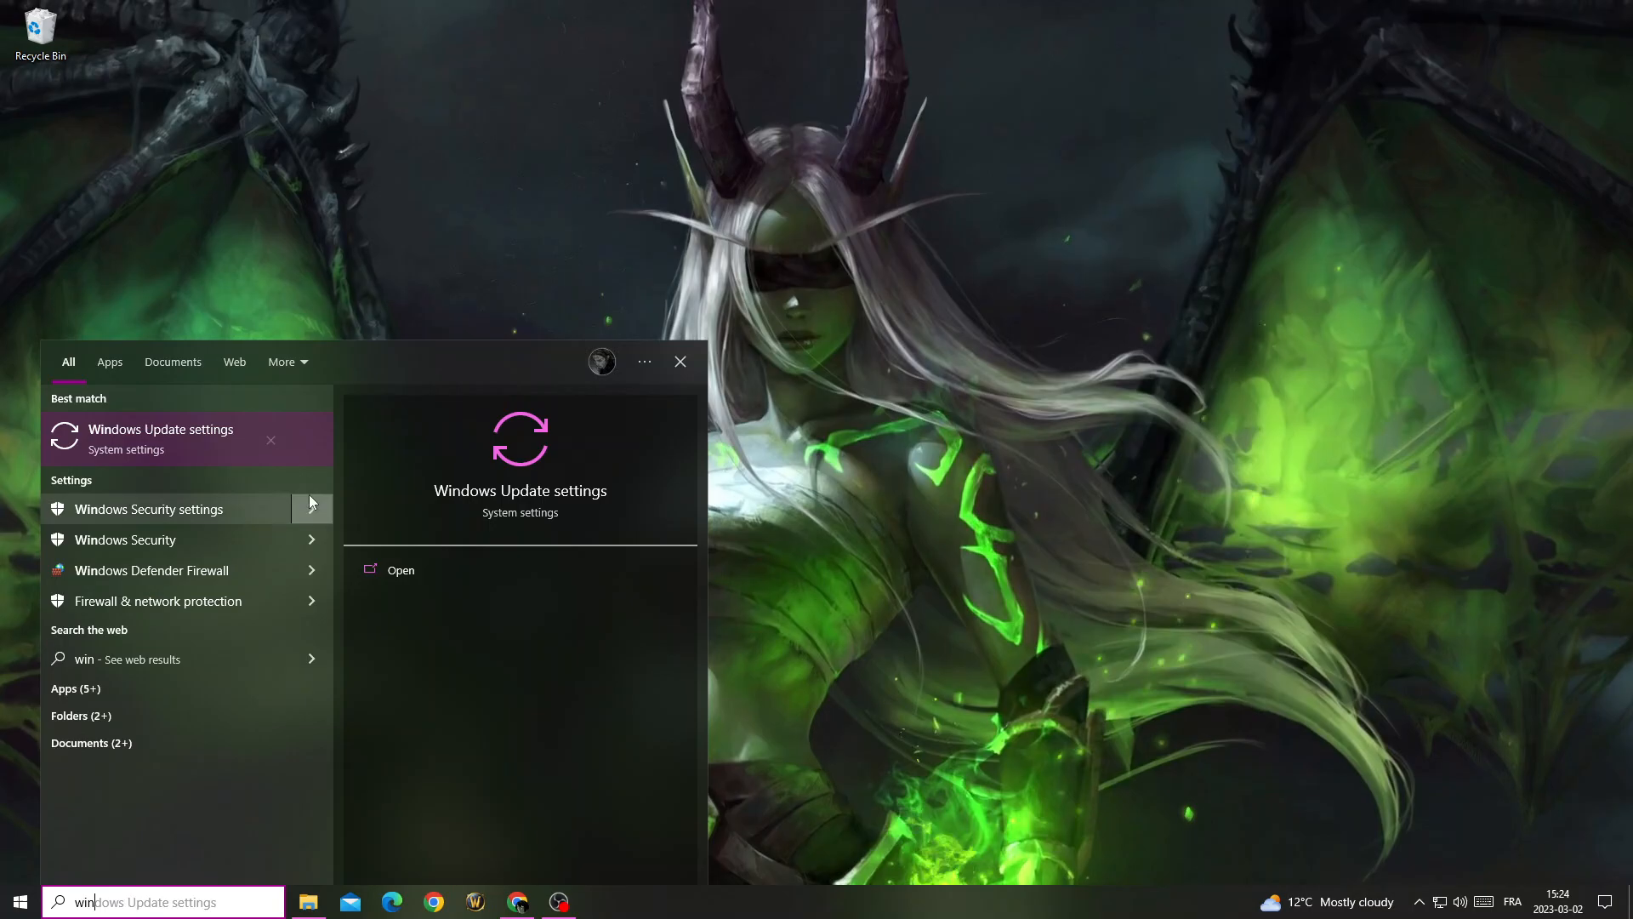
{"action": "left_click", "coordinate": [400, 570]}
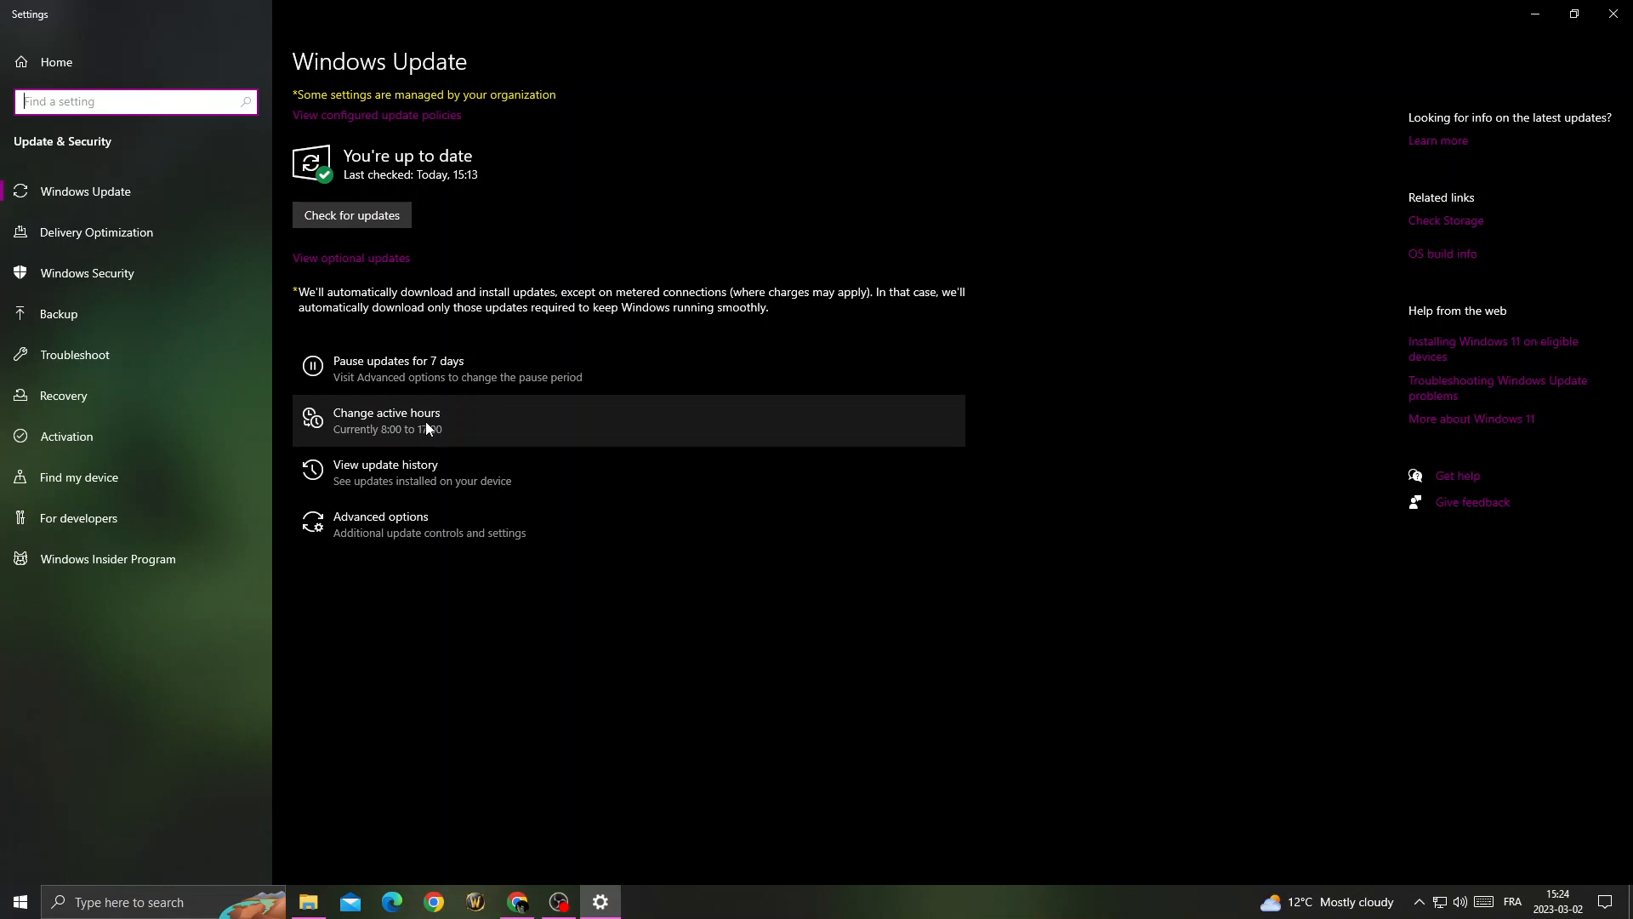
- Run a manual 'Check for updates' on the Windows Update page
{"action": "left_click", "coordinate": [351, 214]}
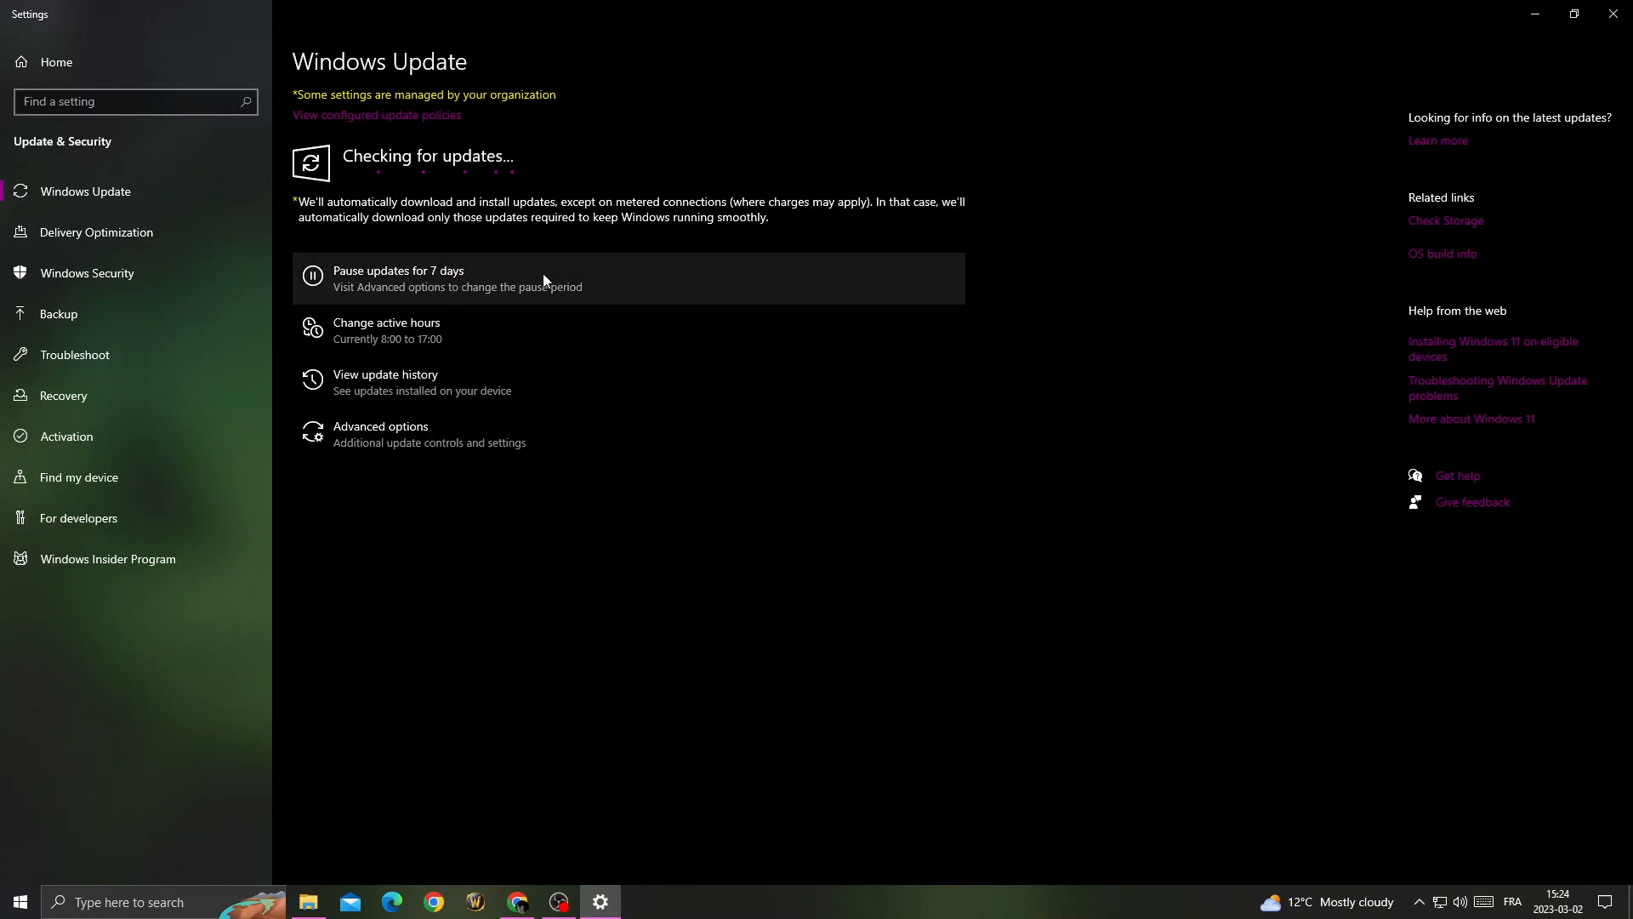
{"action": "mouse_move", "coordinate": [668, 204]}
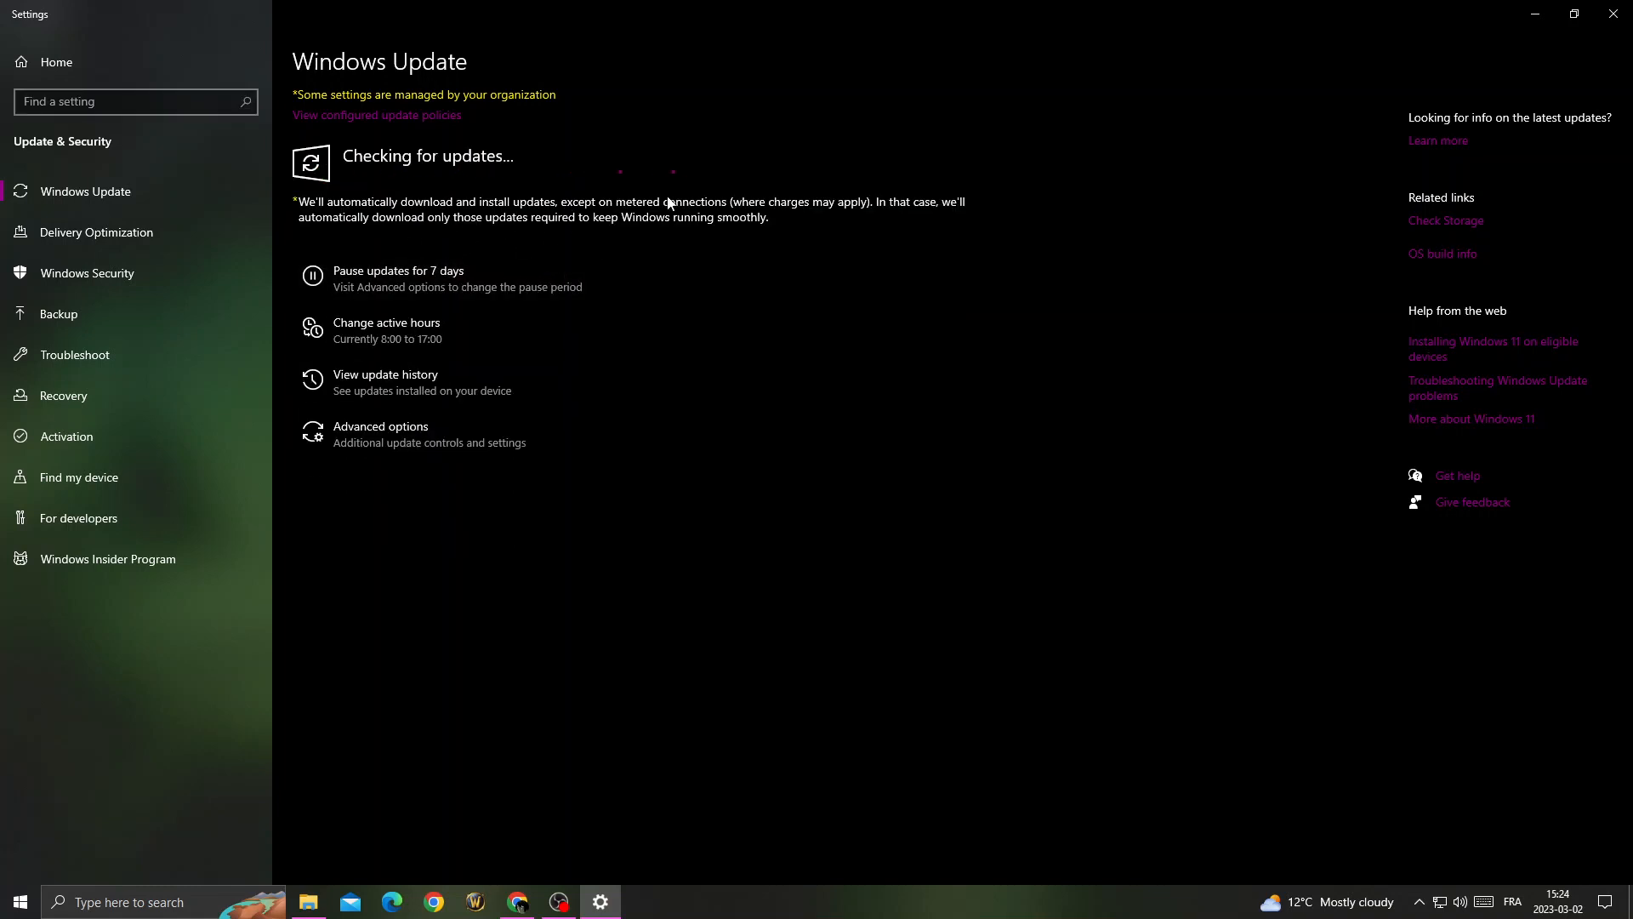
{"action": "mouse_move", "coordinate": [391, 189]}
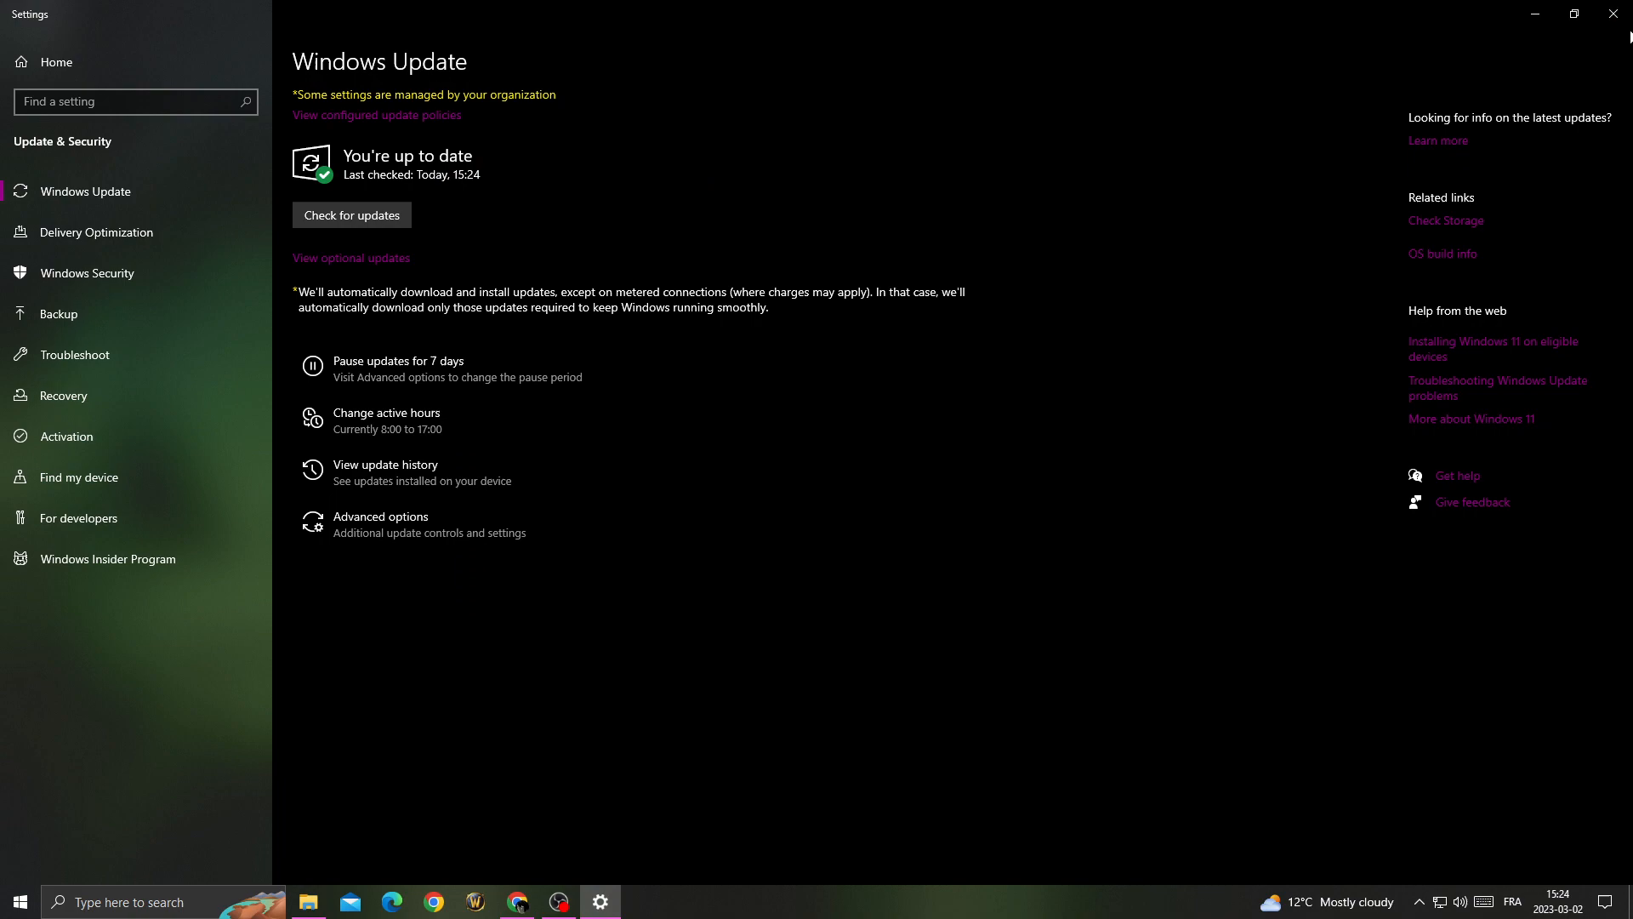
{"action": "mouse_move", "coordinate": [1613, 14]}
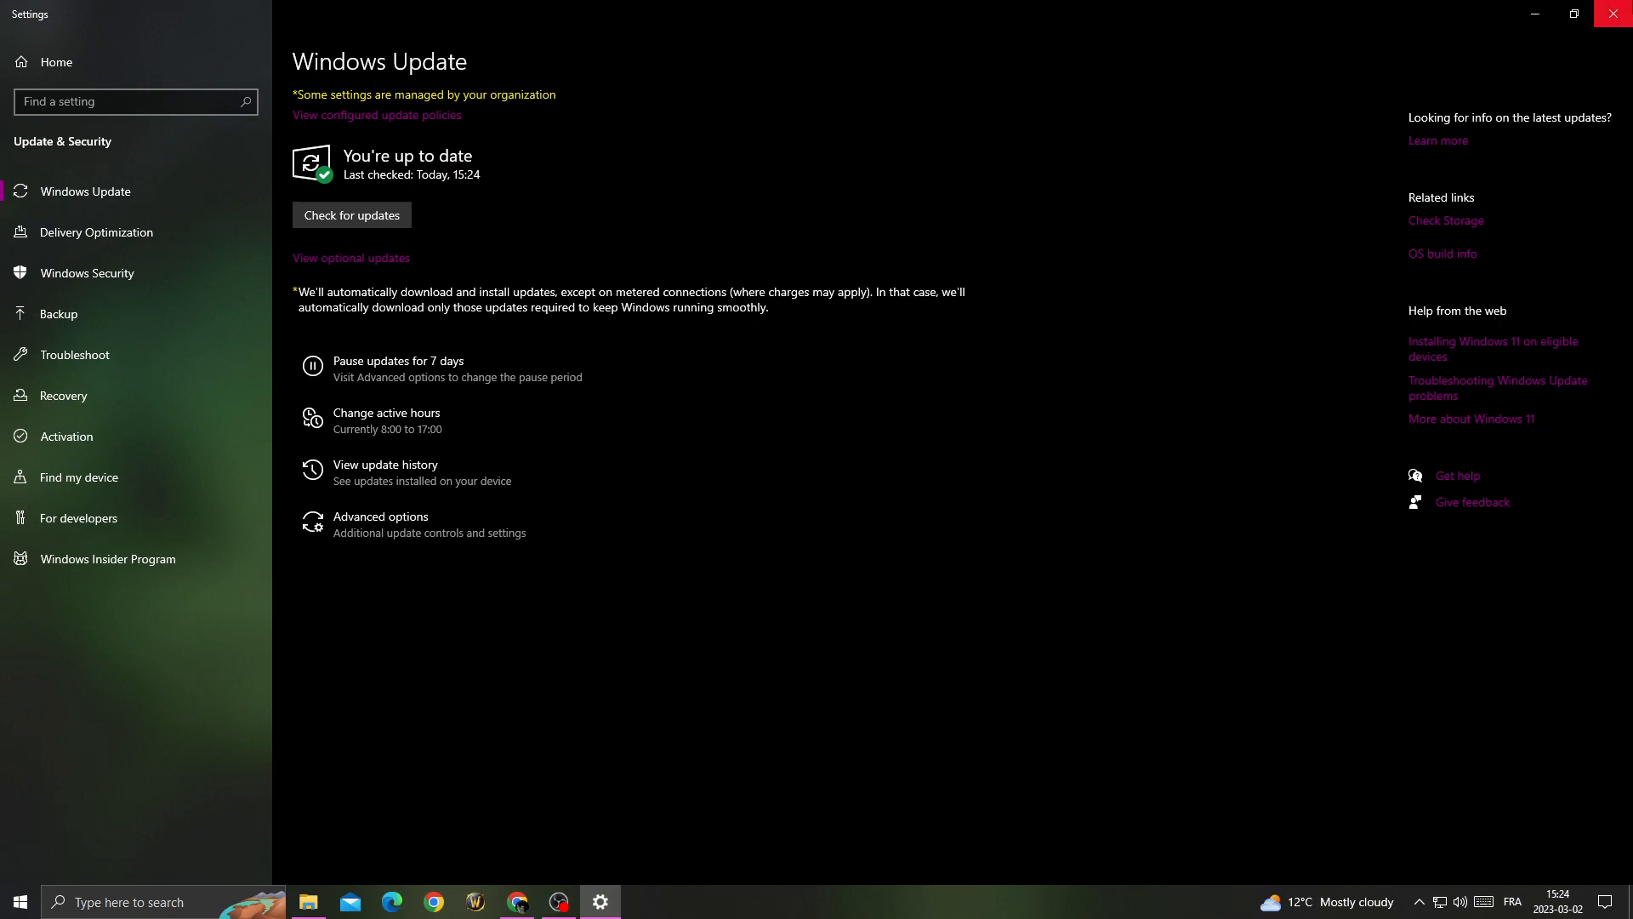
- Search Start for 'Device Manager' and open the best match
{"action": "type", "text": "discord"}
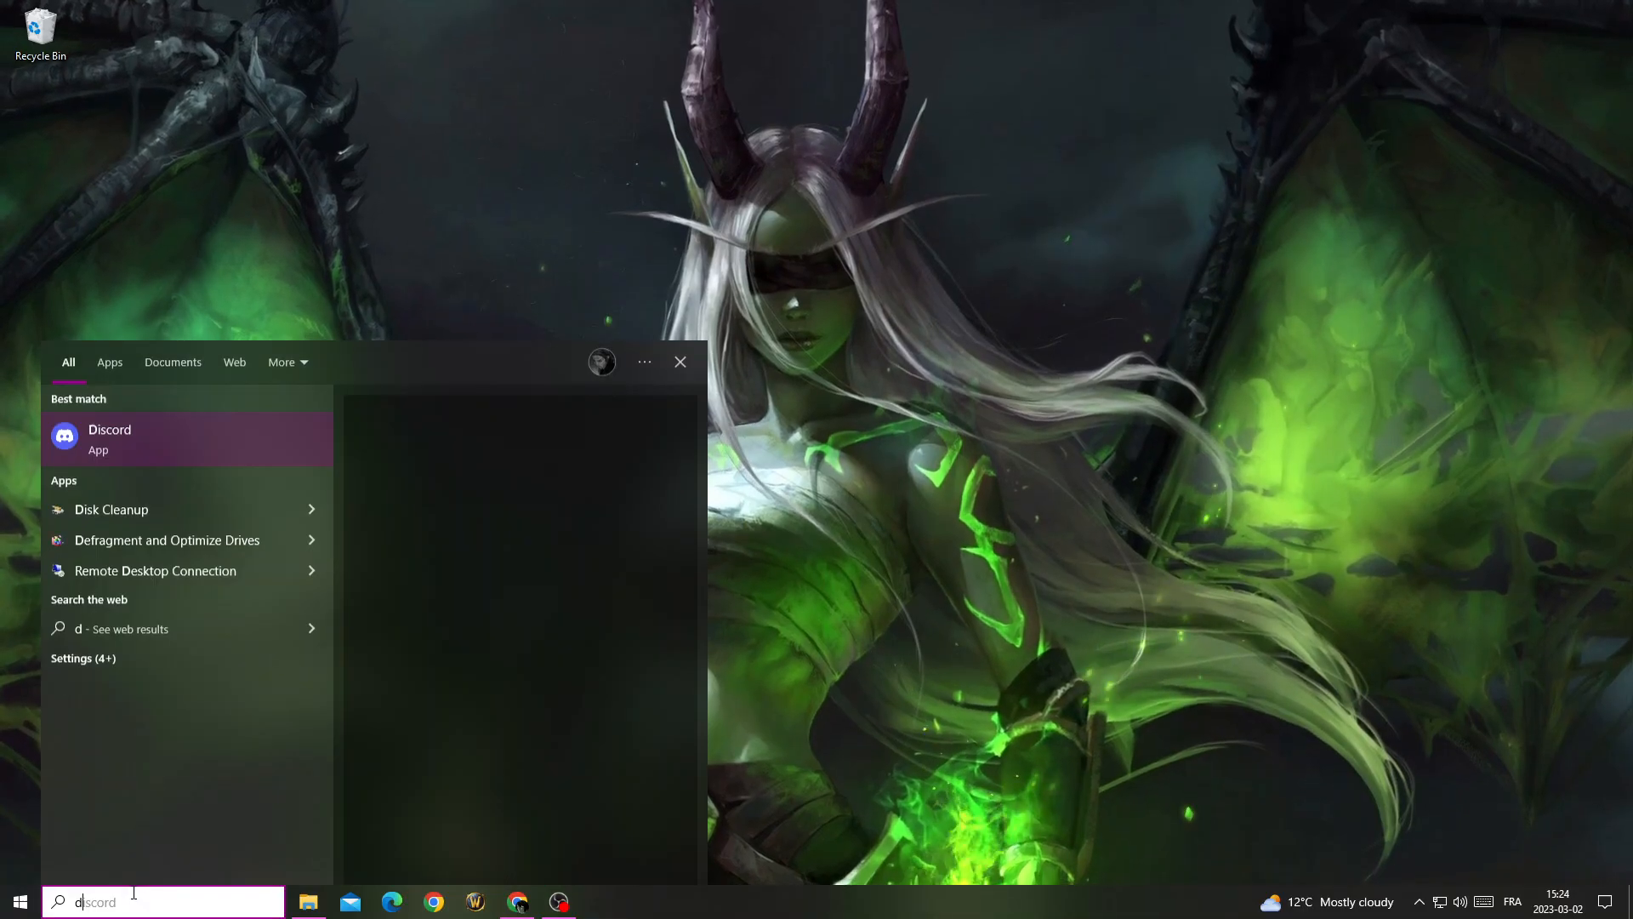
{"action": "type", "text": "dv"}
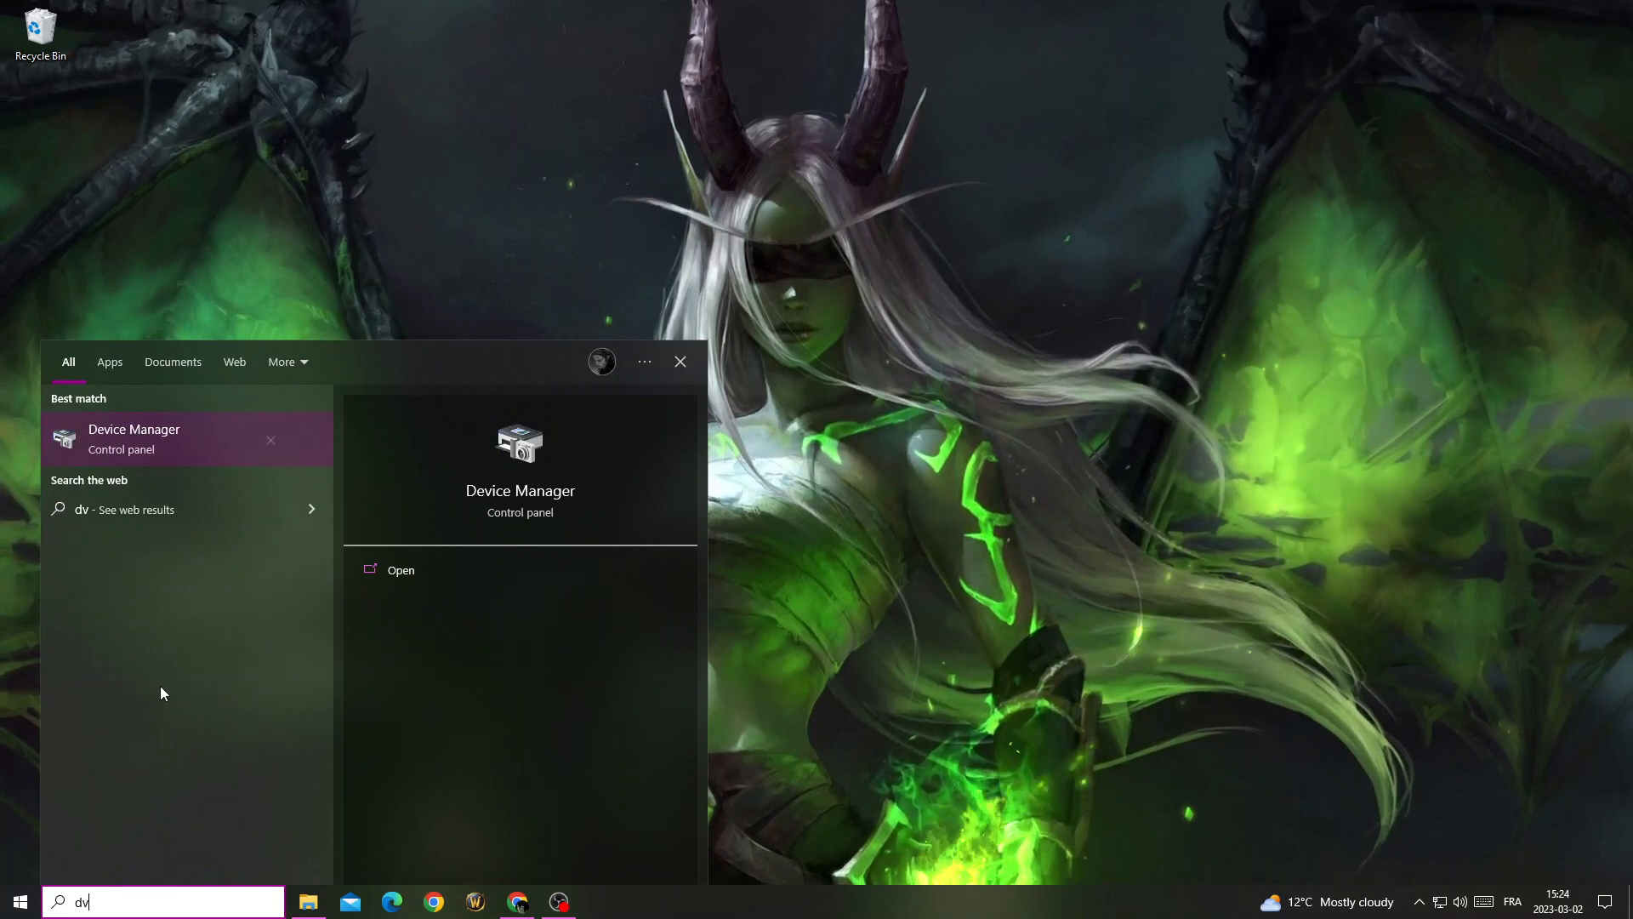
{"action": "type", "text": "evice Manager"}
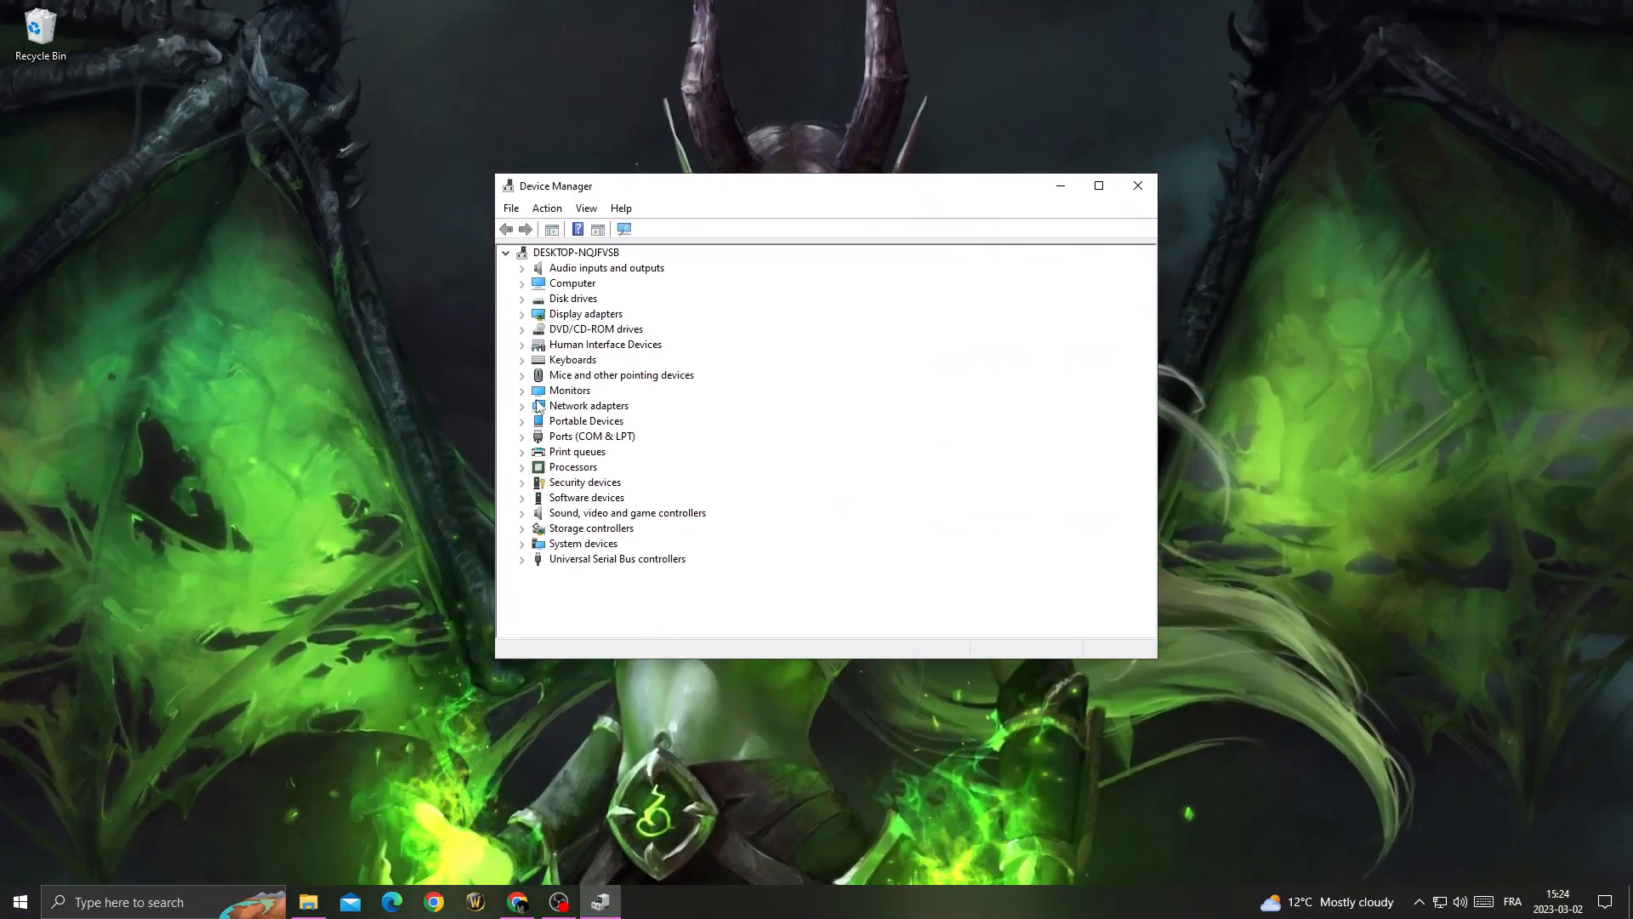
- Update the Intel(R) Ethernet Connection I217-LM driver under Network adapters; best driver already installed
{"action": "left_click", "coordinate": [524, 405]}
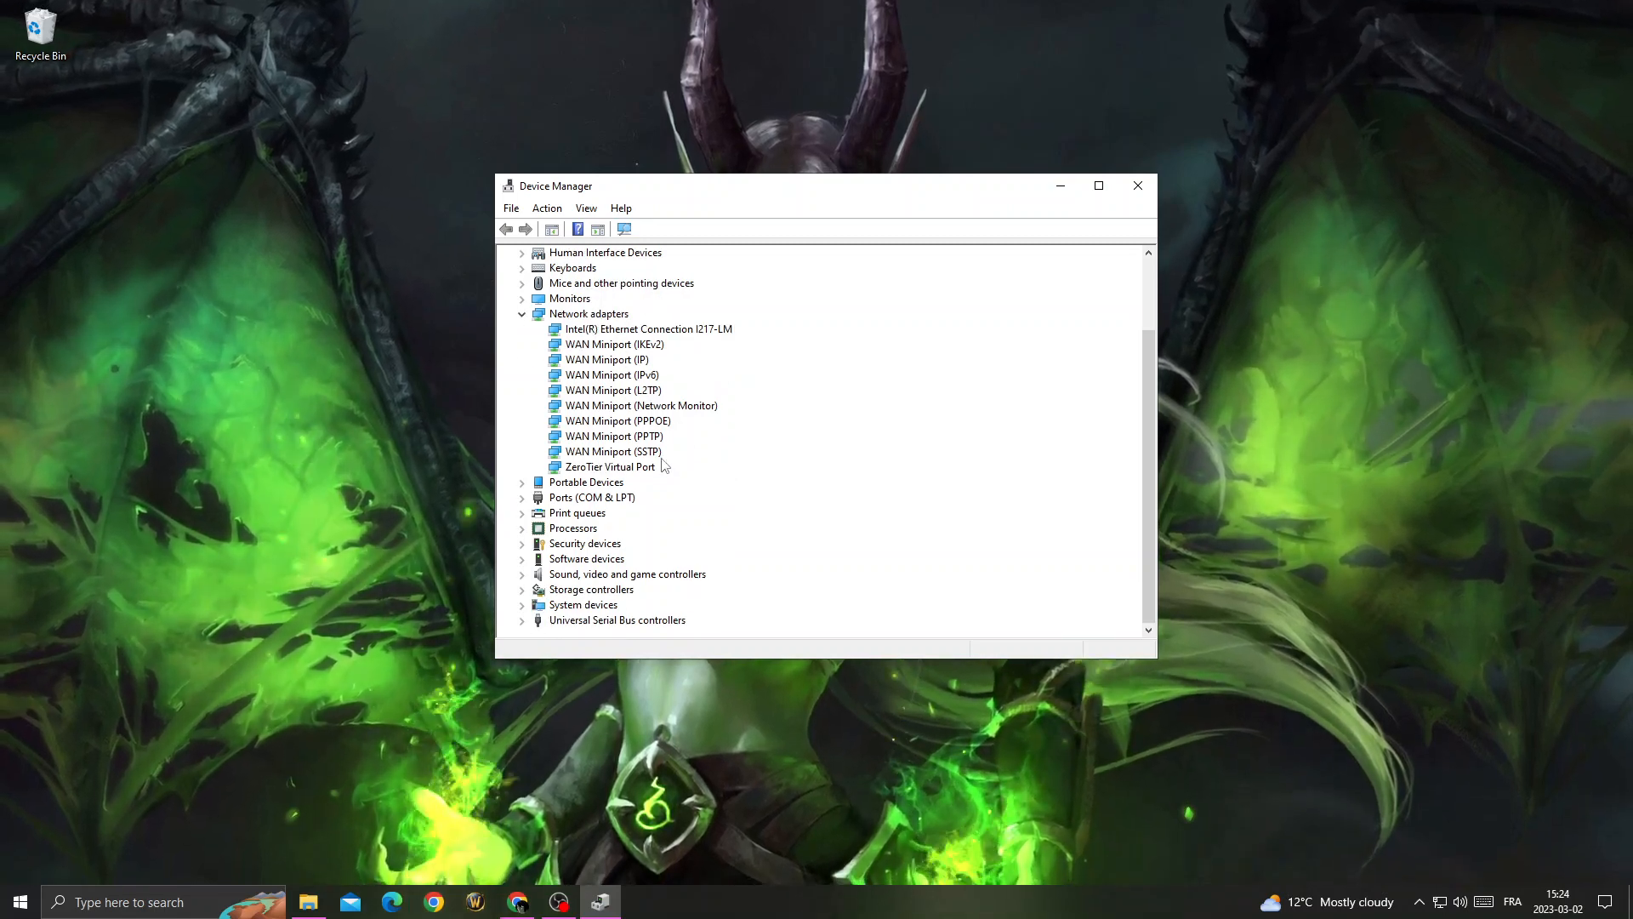
{"action": "right_click", "coordinate": [648, 328]}
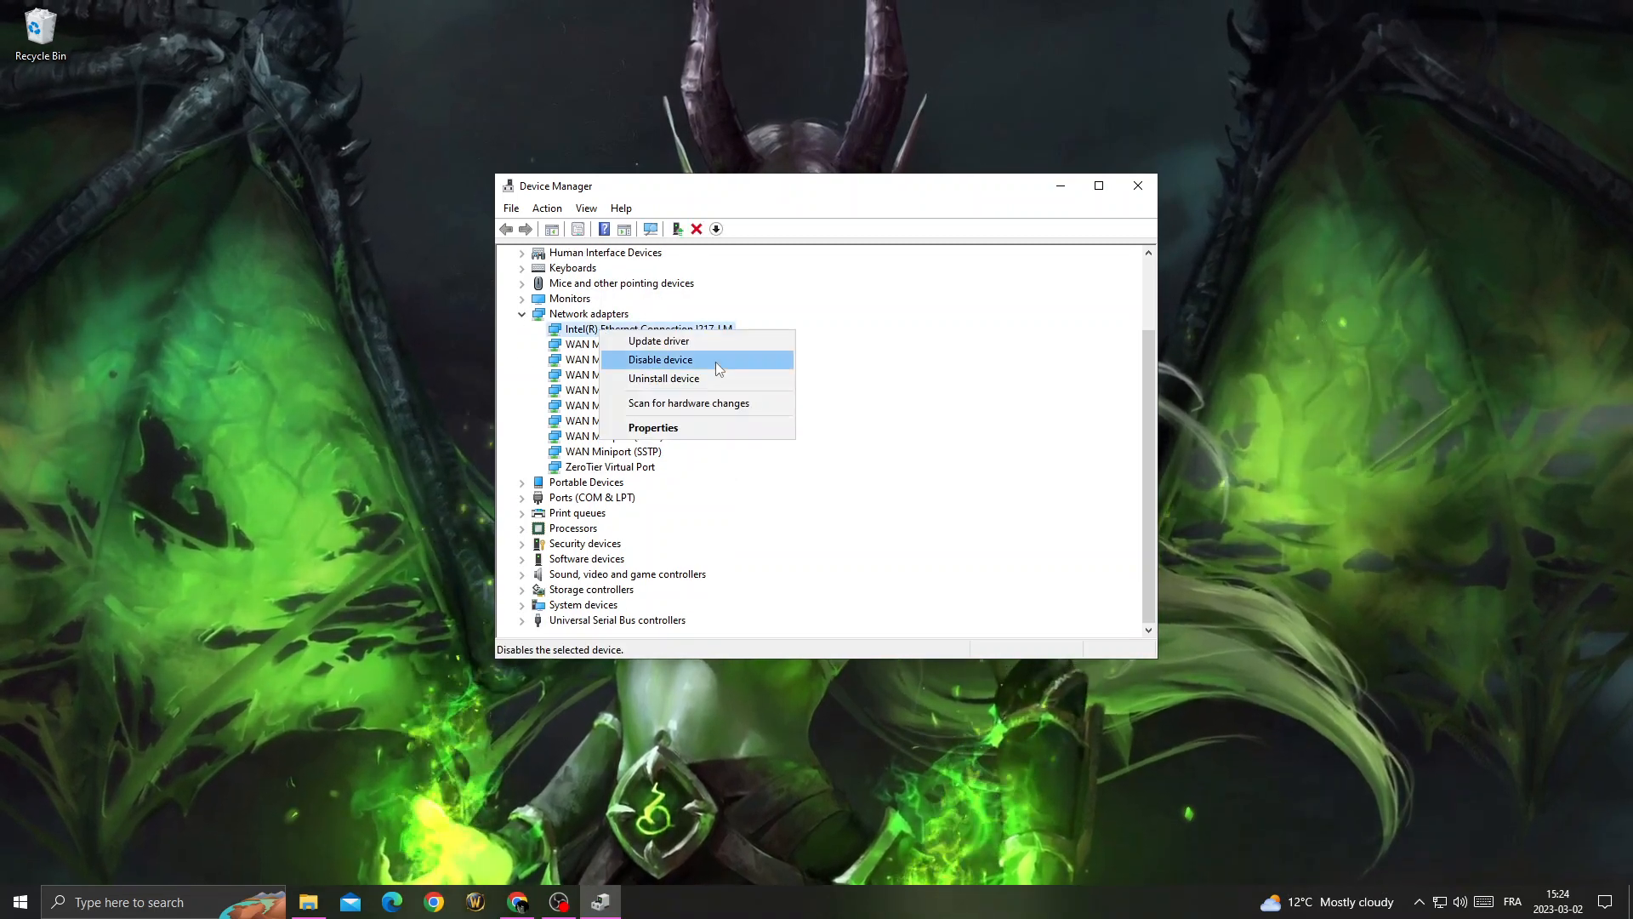
{"action": "left_click", "coordinate": [658, 340]}
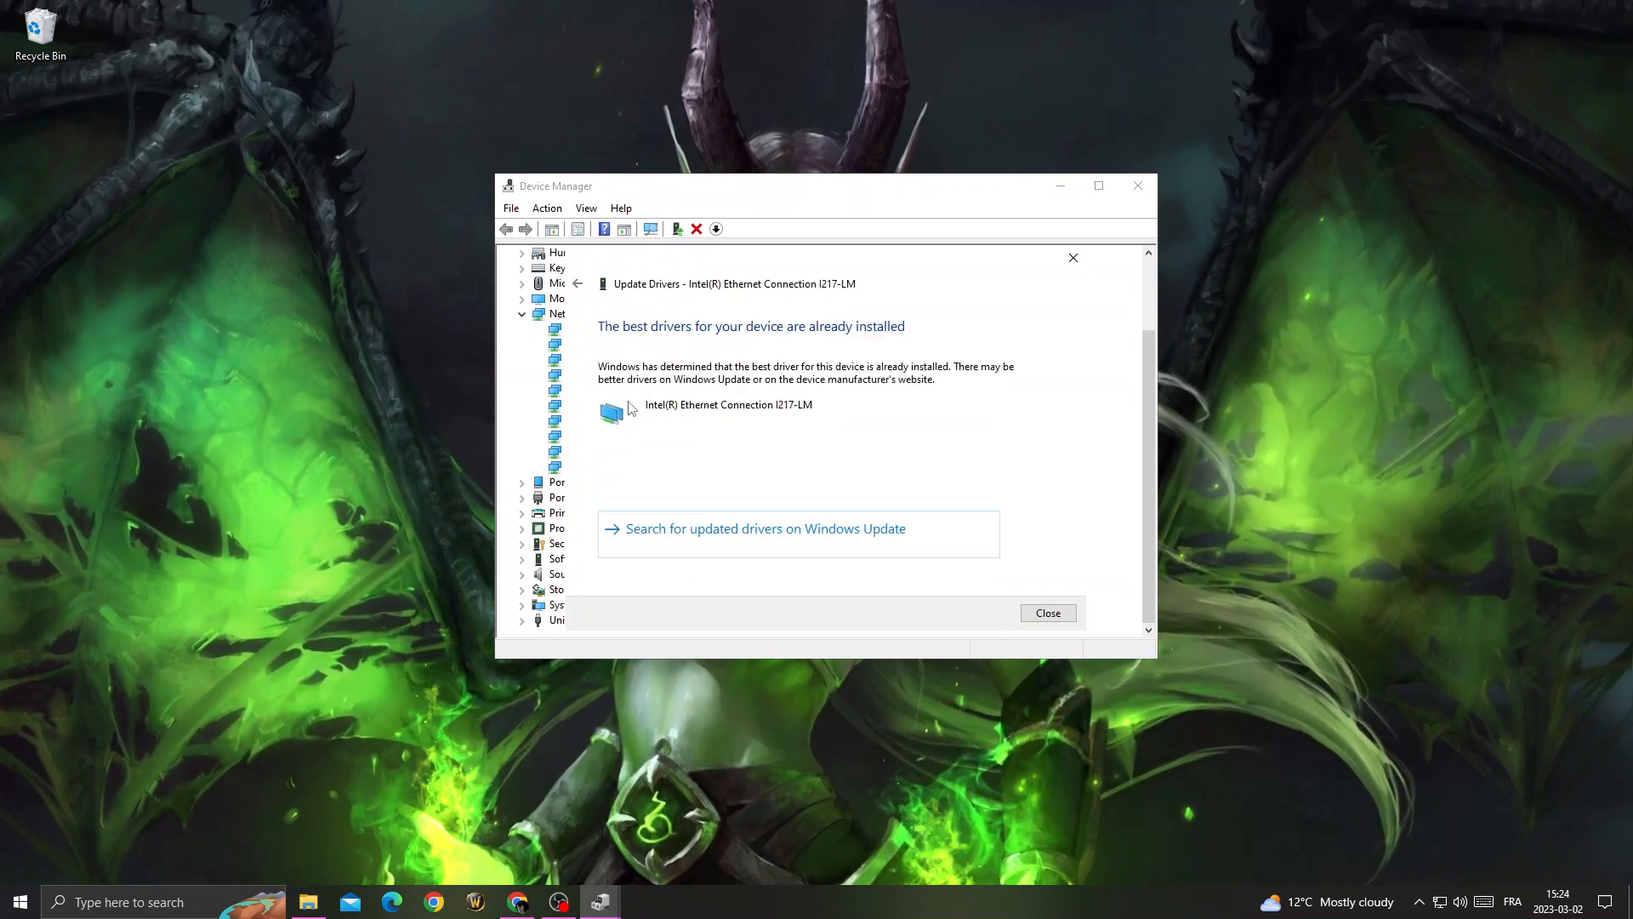
{"action": "left_click", "coordinate": [1046, 613]}
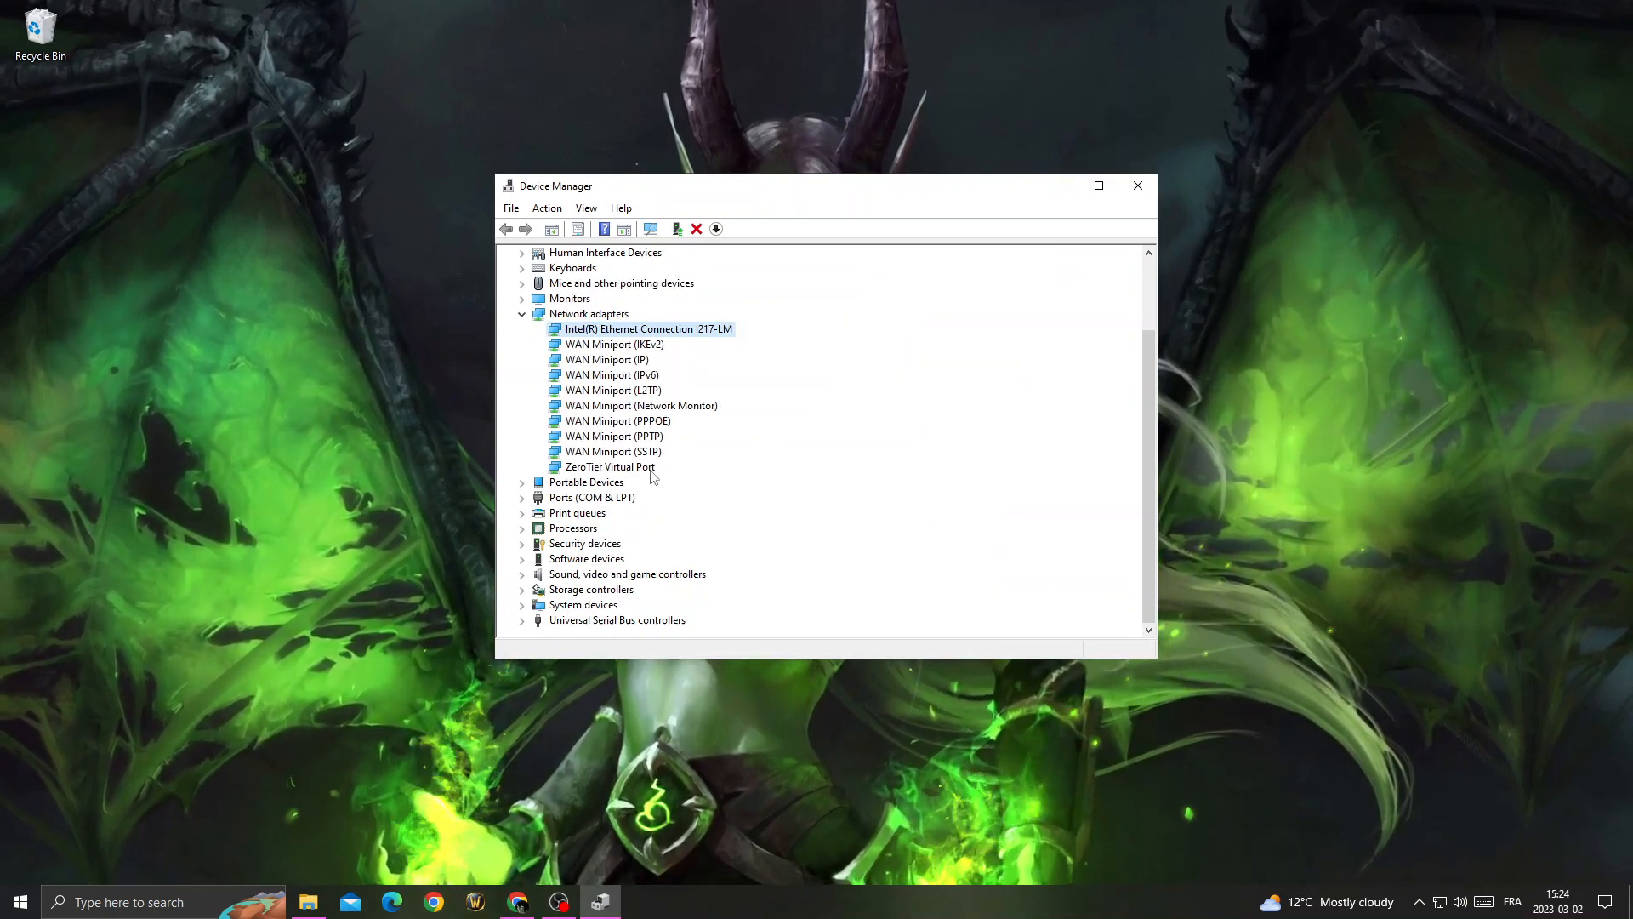
- Select the ZeroTier Virtual Port adapter, then close Device Manager
{"action": "left_click", "coordinate": [611, 466]}
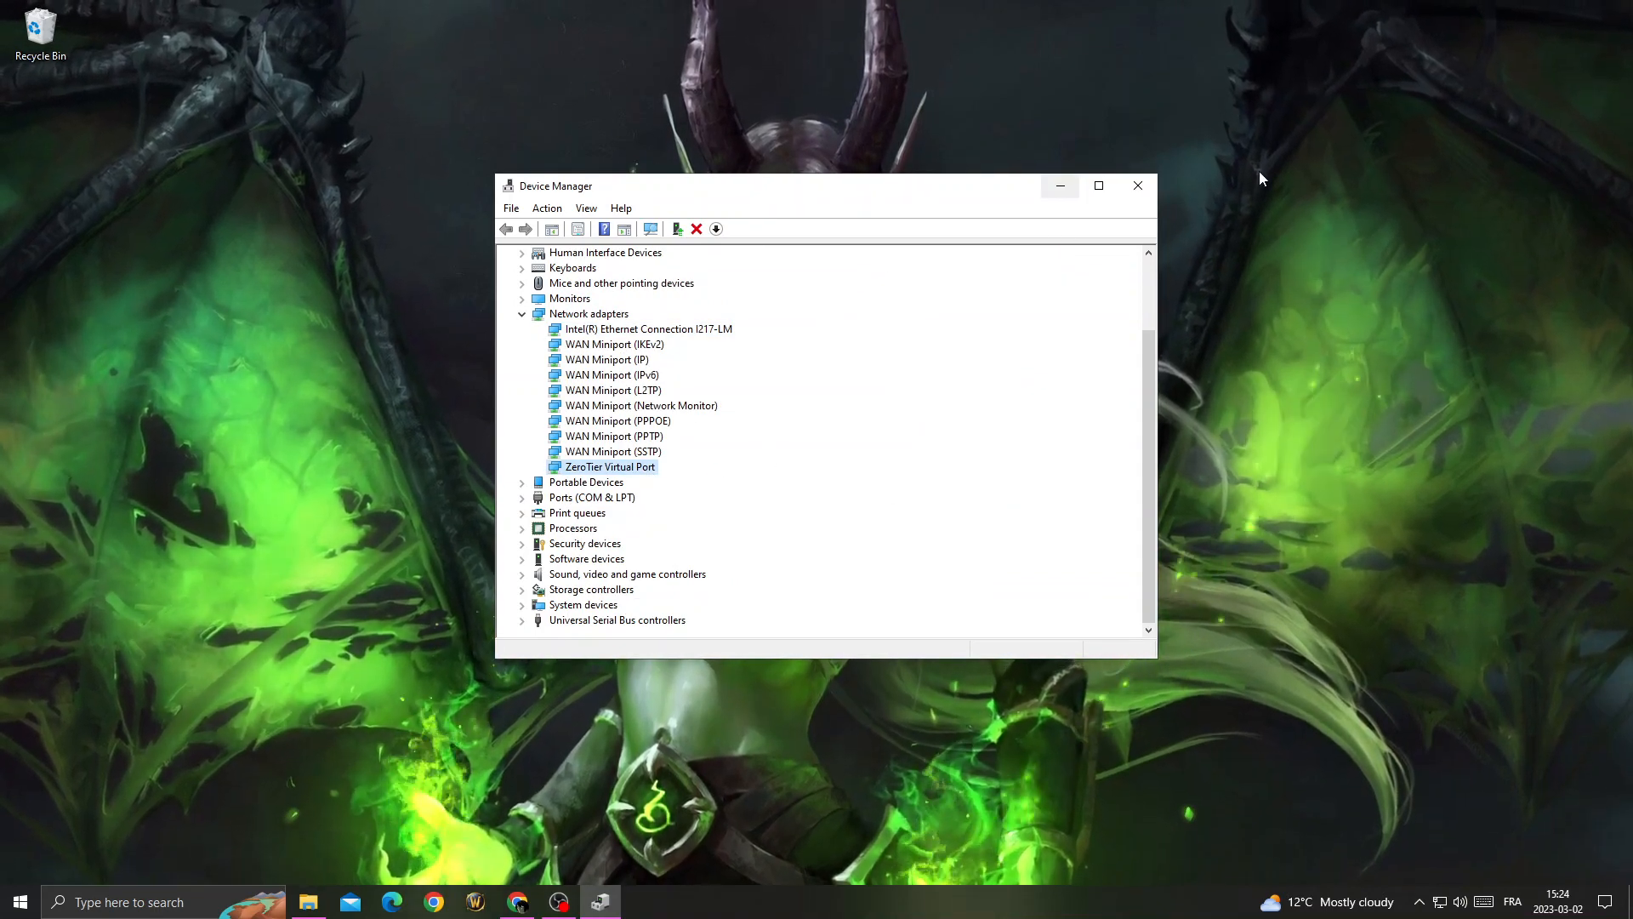
{"action": "left_click", "coordinate": [17, 902]}
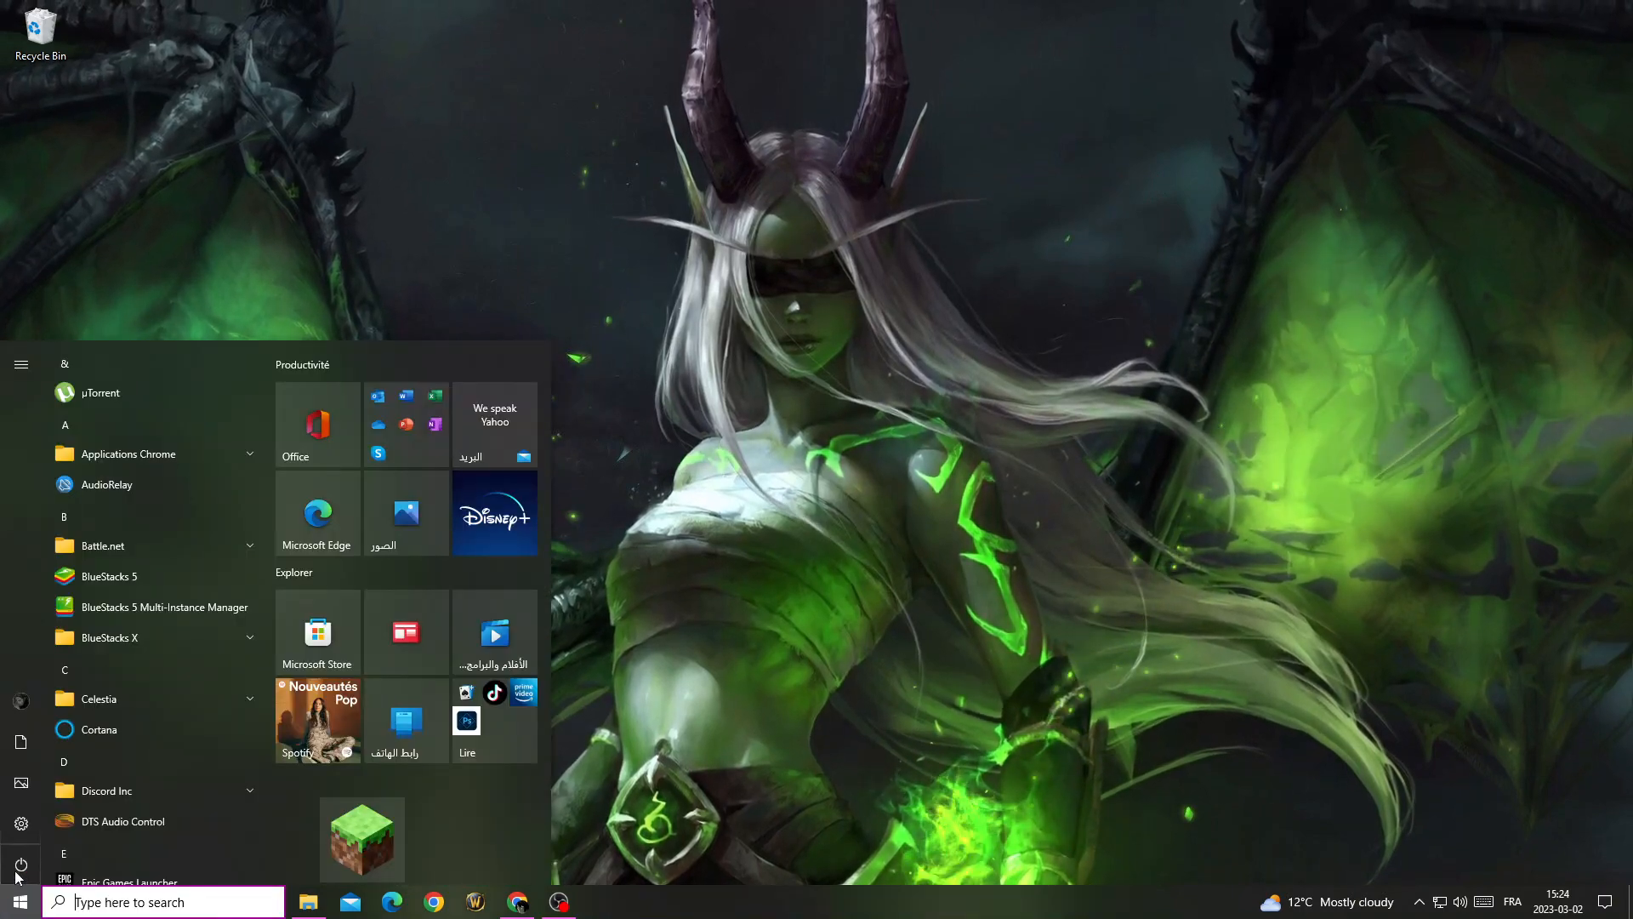
{"action": "left_click", "coordinate": [19, 902]}
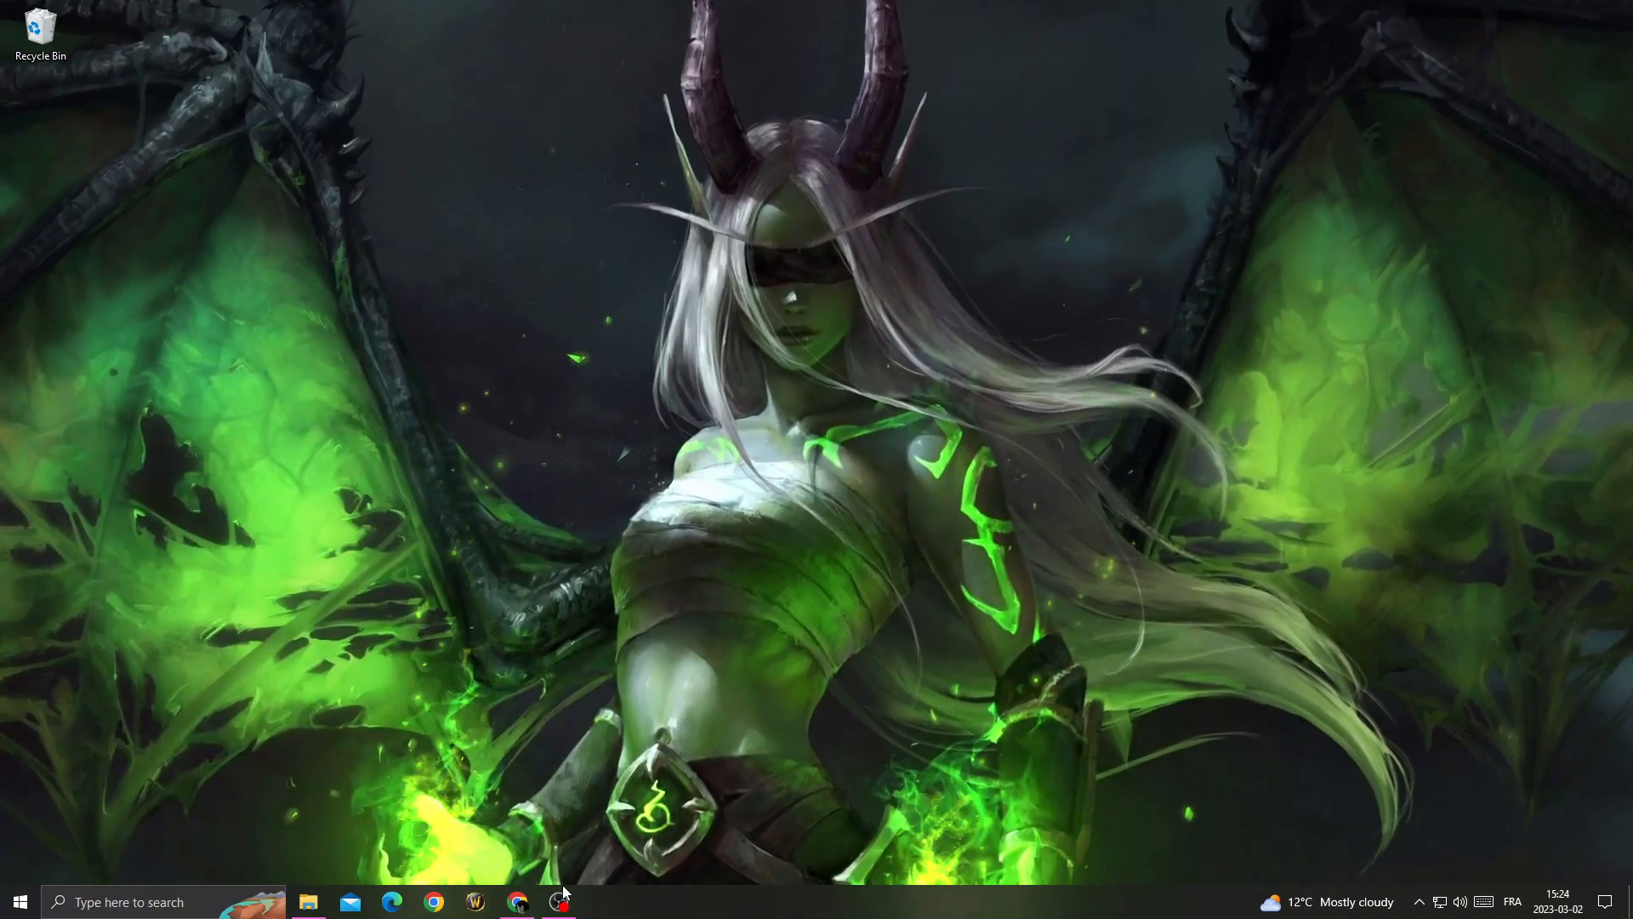
{"action": "left_click", "coordinate": [560, 901]}
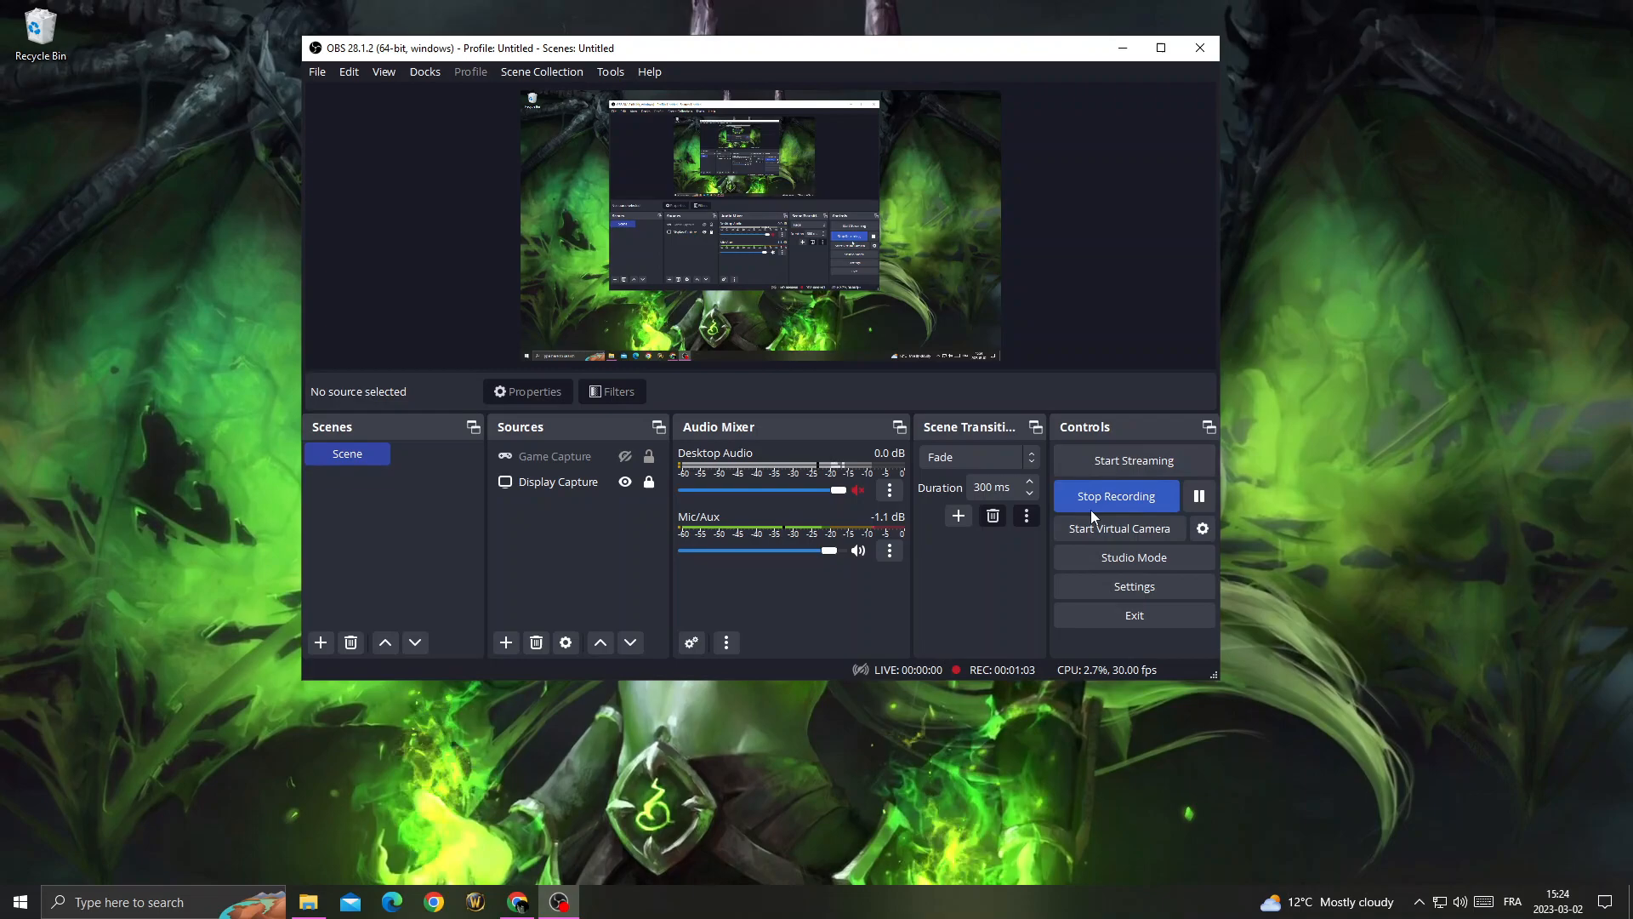